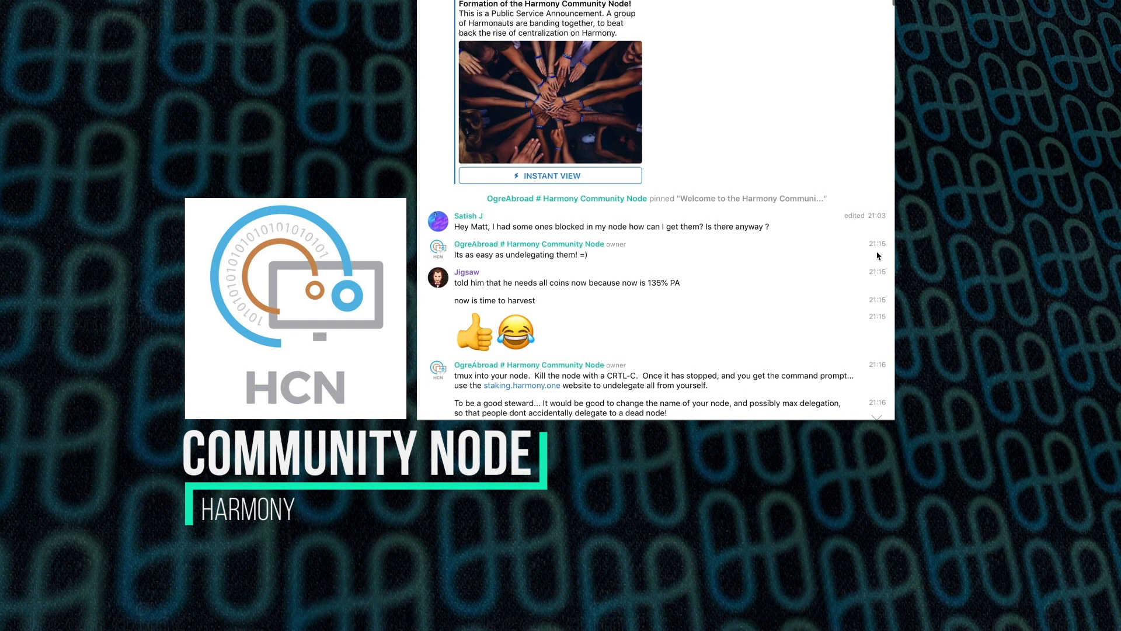
# Step: Show the Harmony Community Node validator's details and scroll down to its Delegators table
pyautogui.click(550, 175)
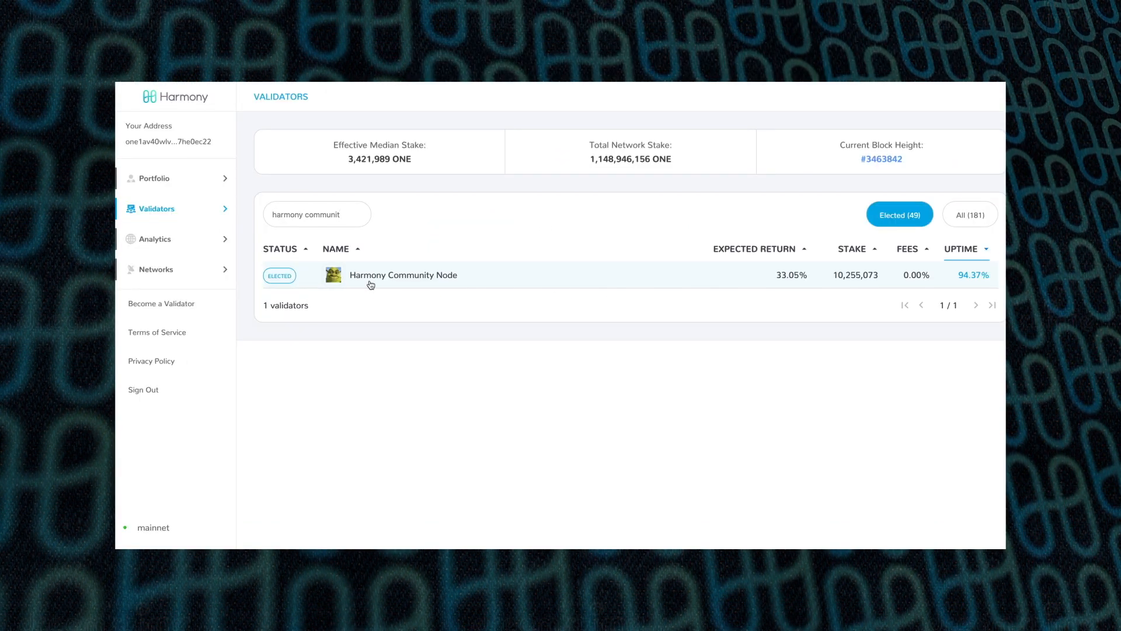
pyautogui.click(403, 274)
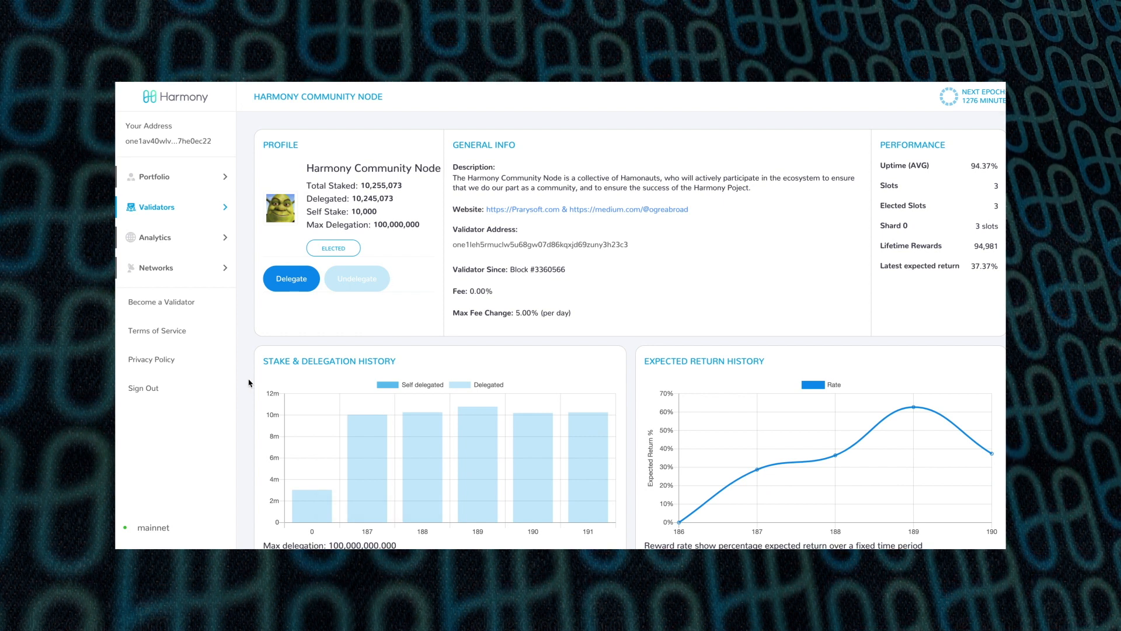
pyautogui.scroll(-3)
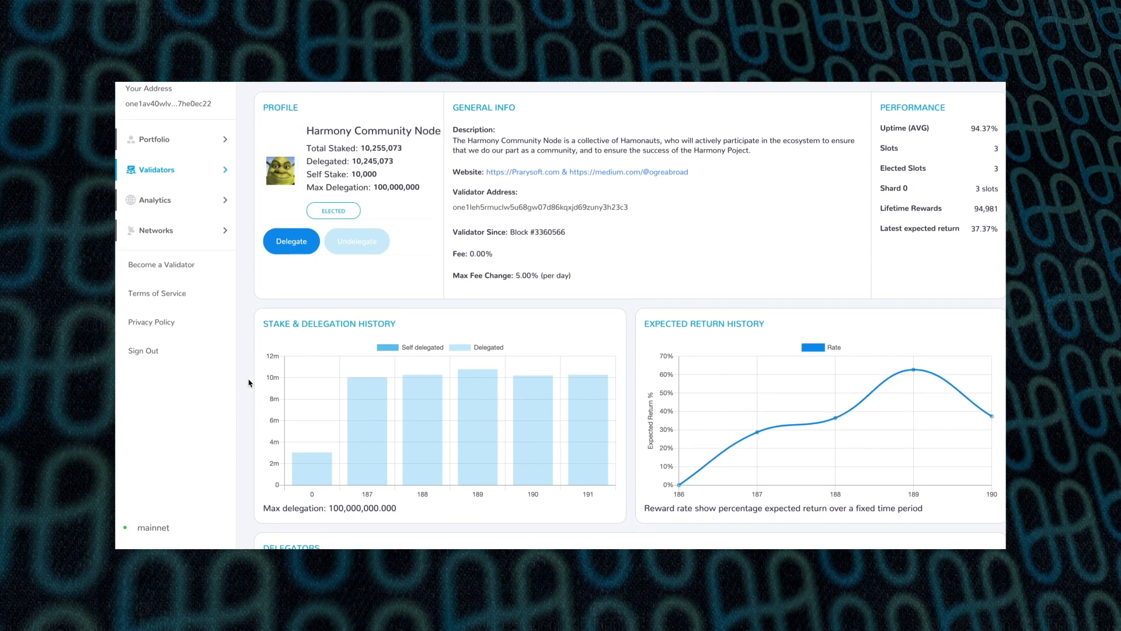
pyautogui.scroll(-3)
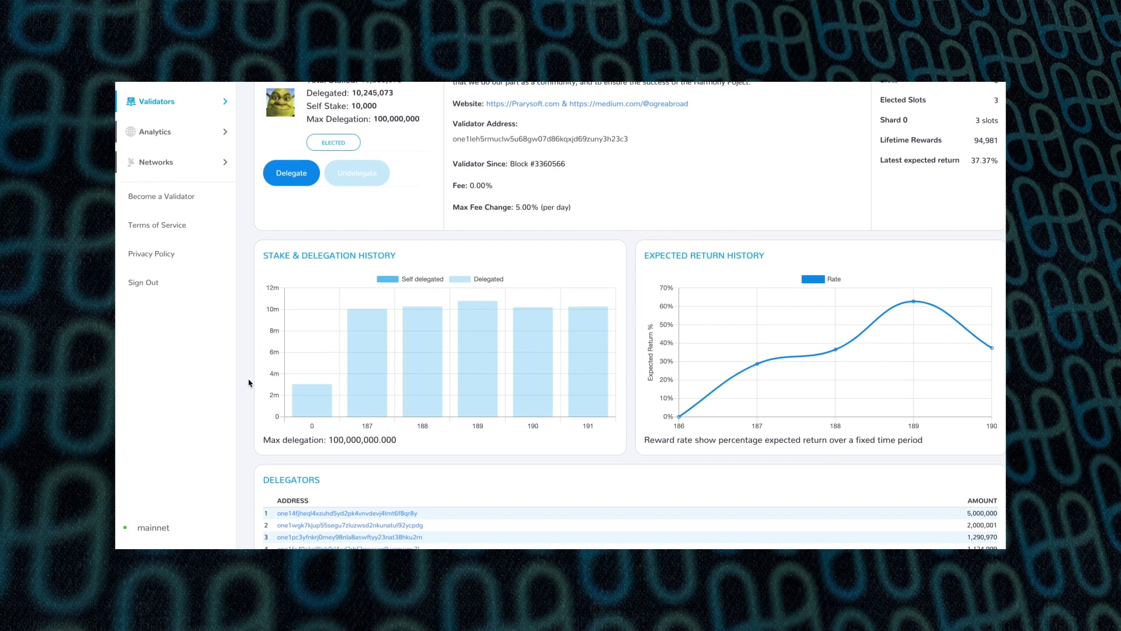
pyautogui.scroll(-3)
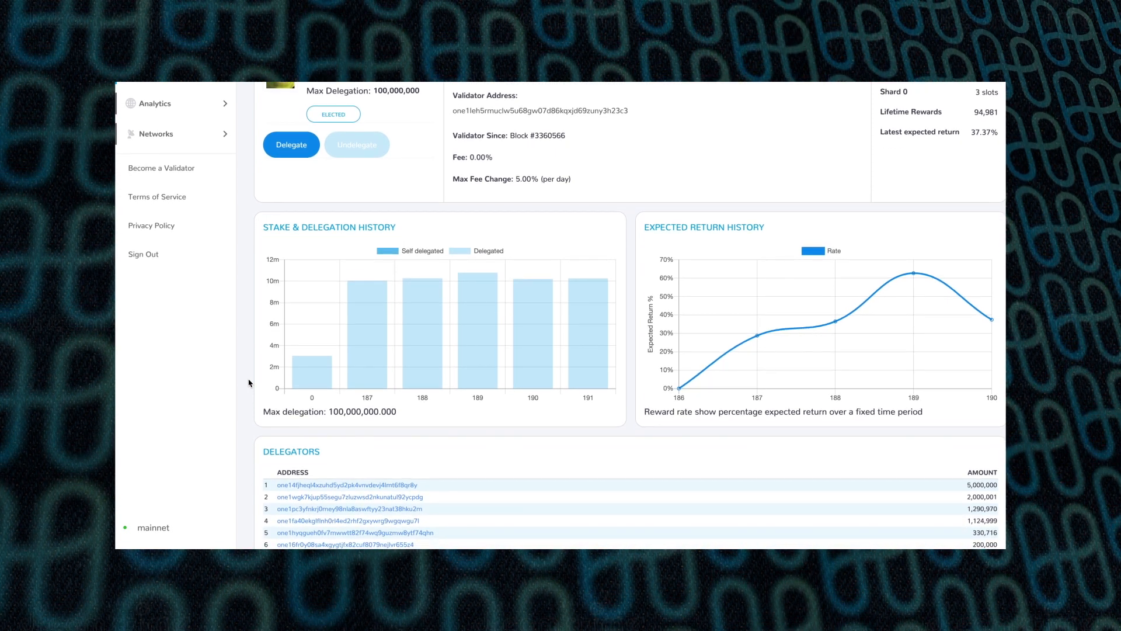
pyautogui.scroll(-3)
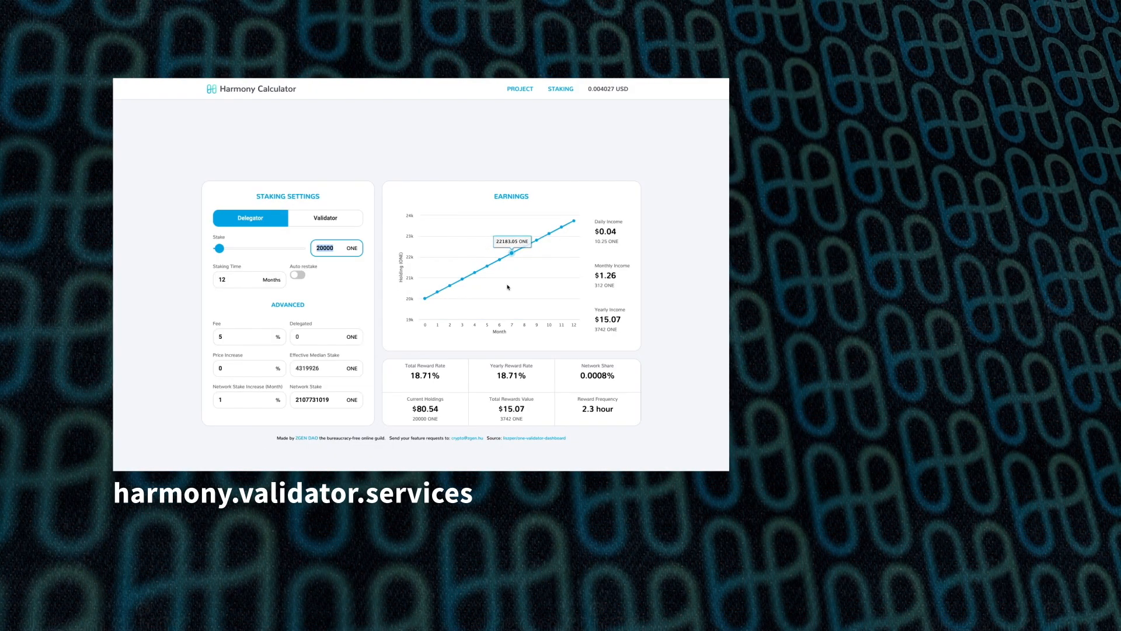
# Step: Project a 50000 ONE stake over 24 months with auto-restake on and a 15 fee
pyautogui.write('500')
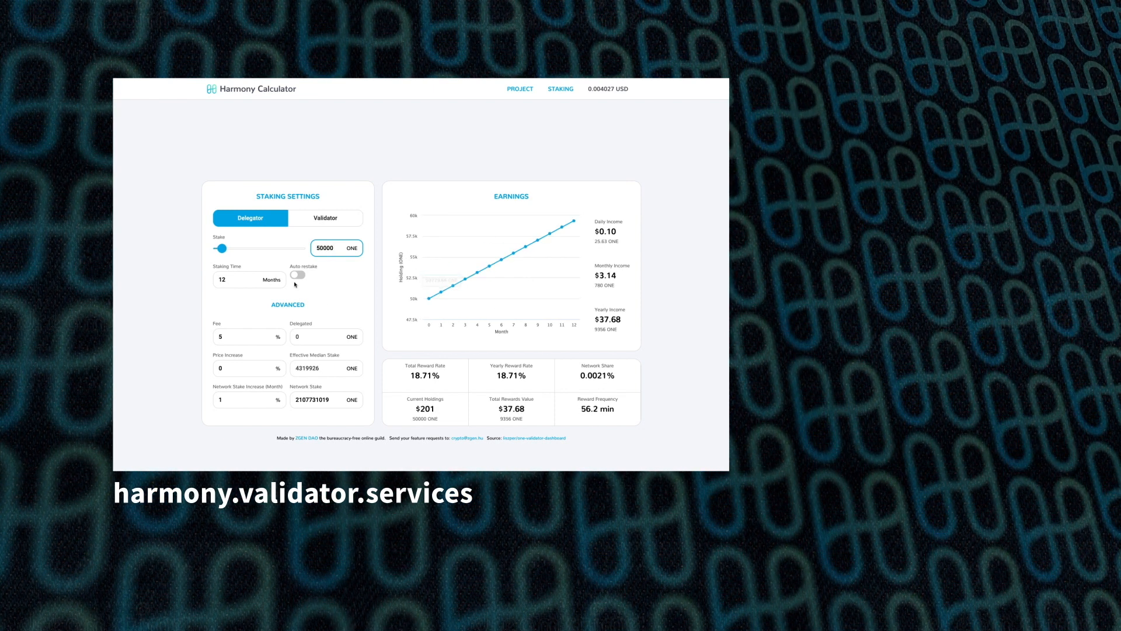
pyautogui.click(298, 274)
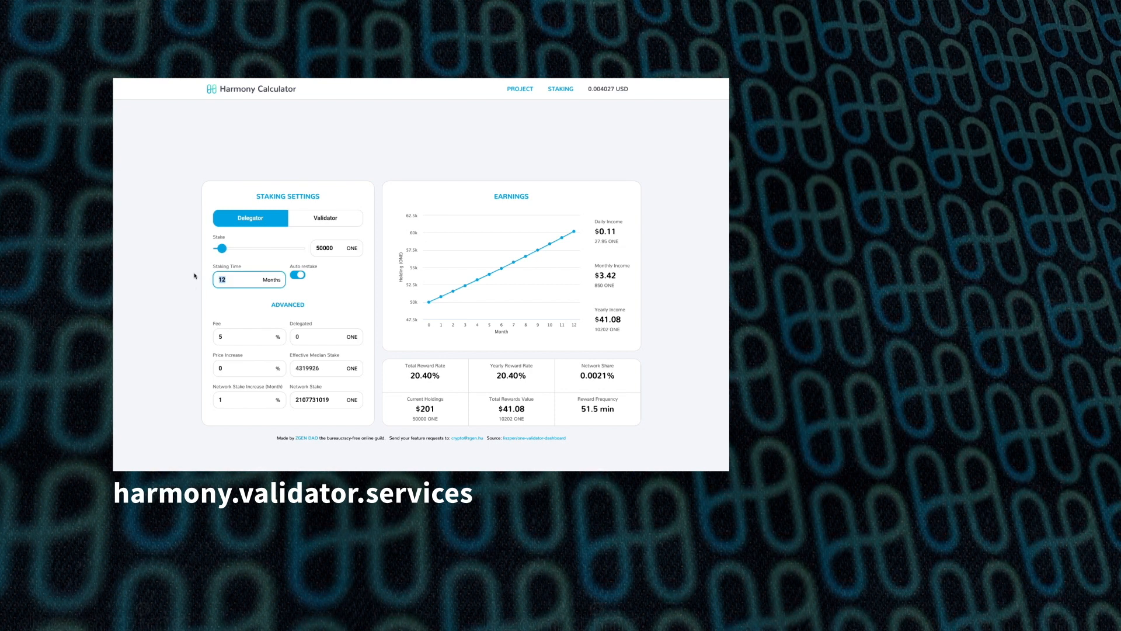
pyautogui.write('24')
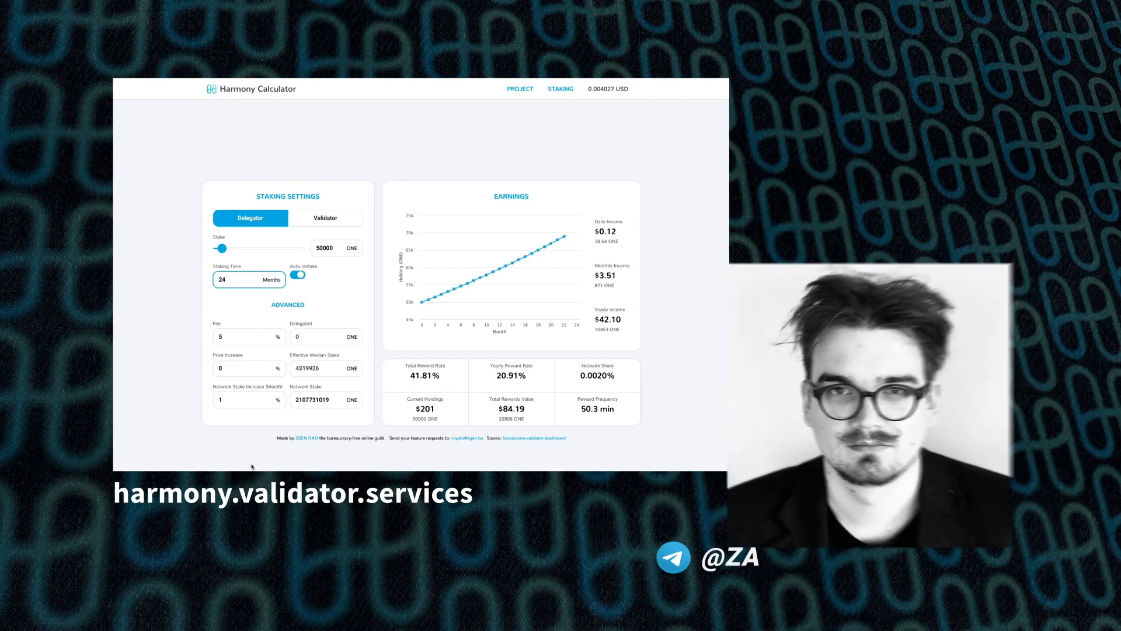
pyautogui.click(243, 336)
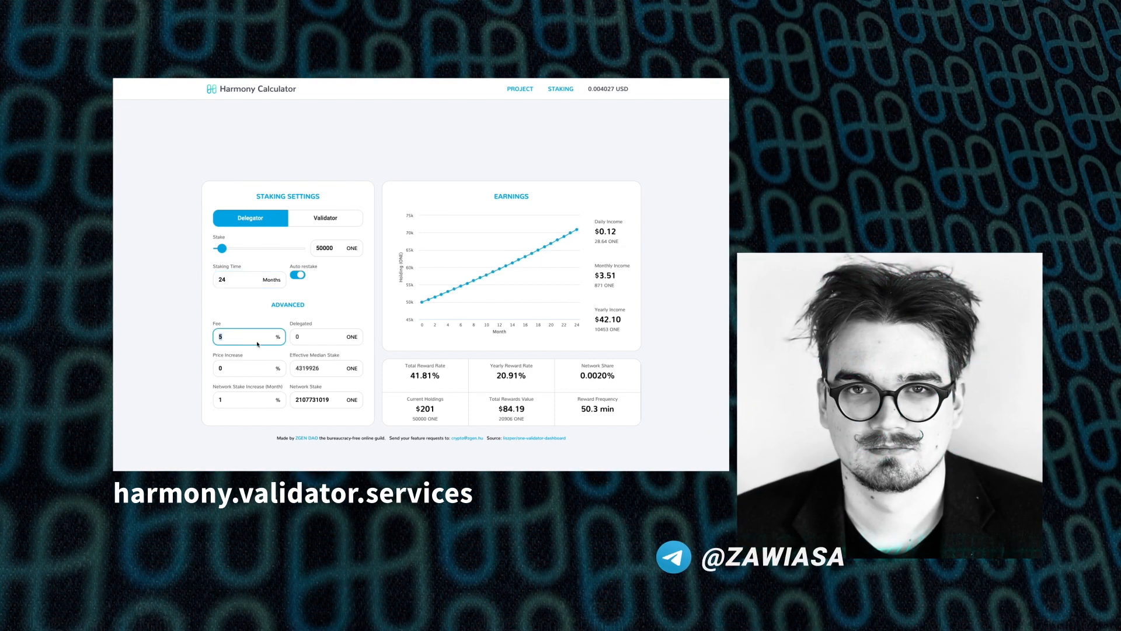
pyautogui.write('15')
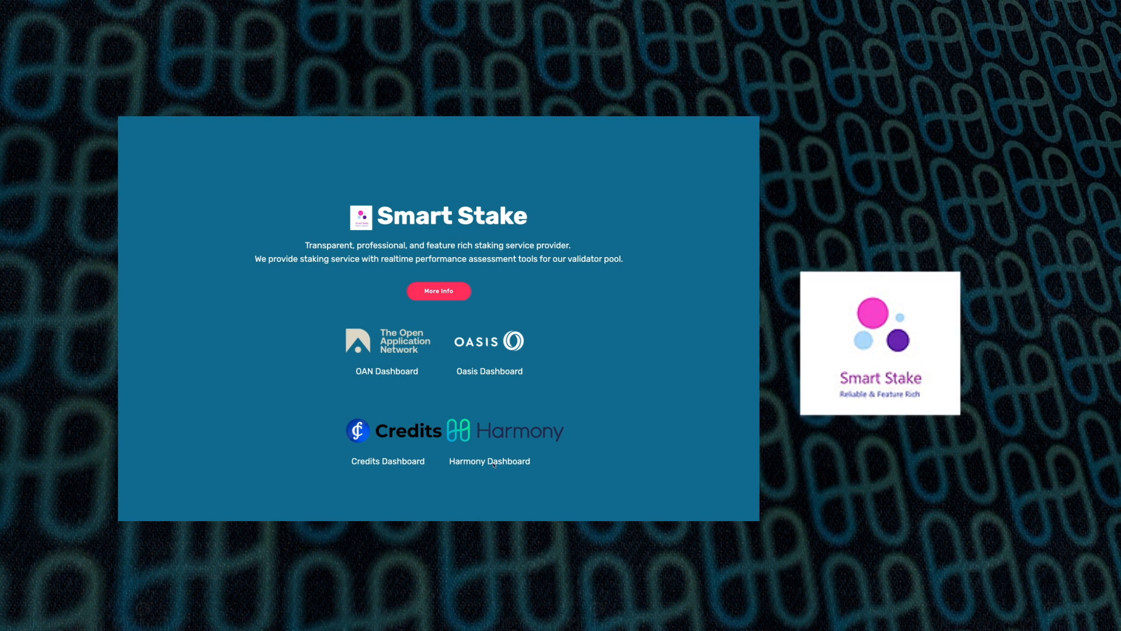
pyautogui.click(489, 460)
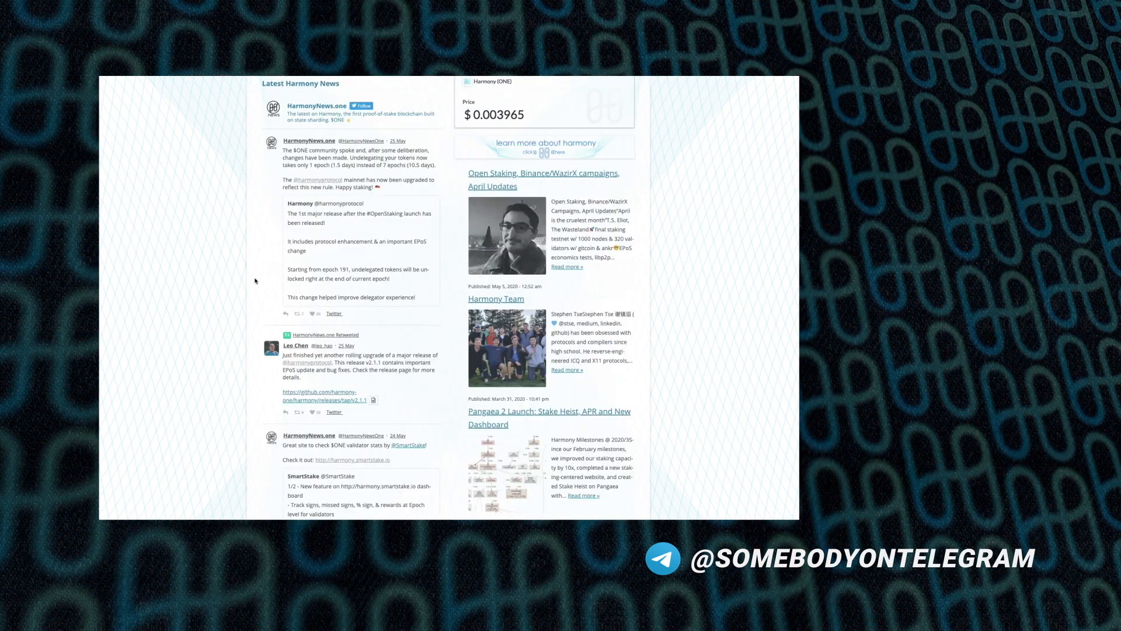
pyautogui.scroll(-3)
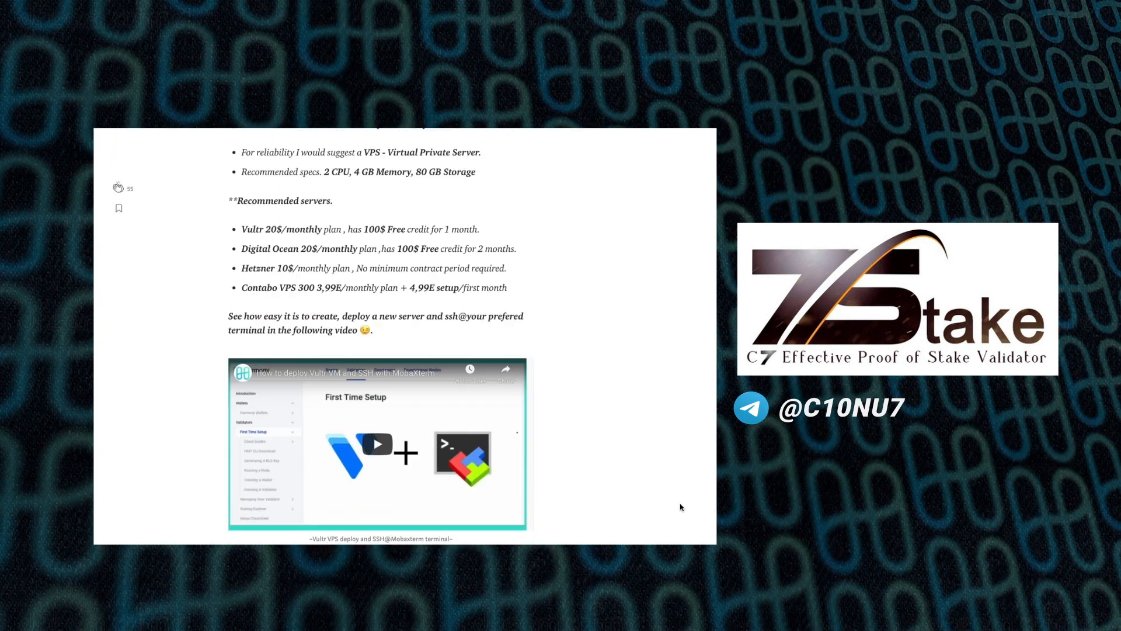
# Step: Play the embedded Vultr VPS deployment YouTube video in the Medium article
pyautogui.scroll(-3)
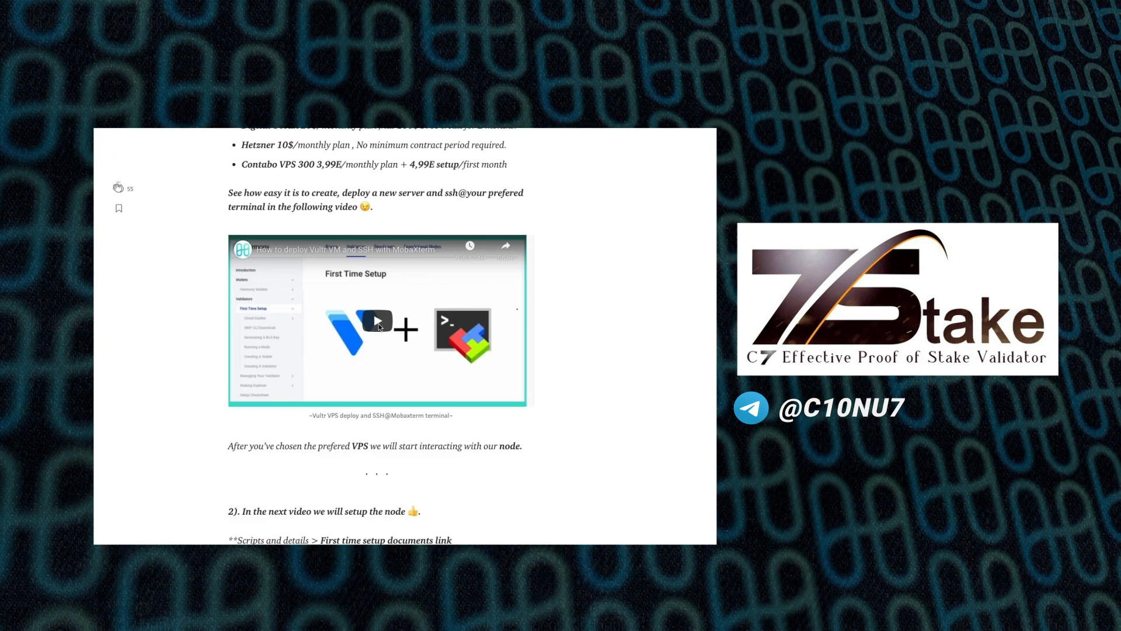
pyautogui.click(377, 320)
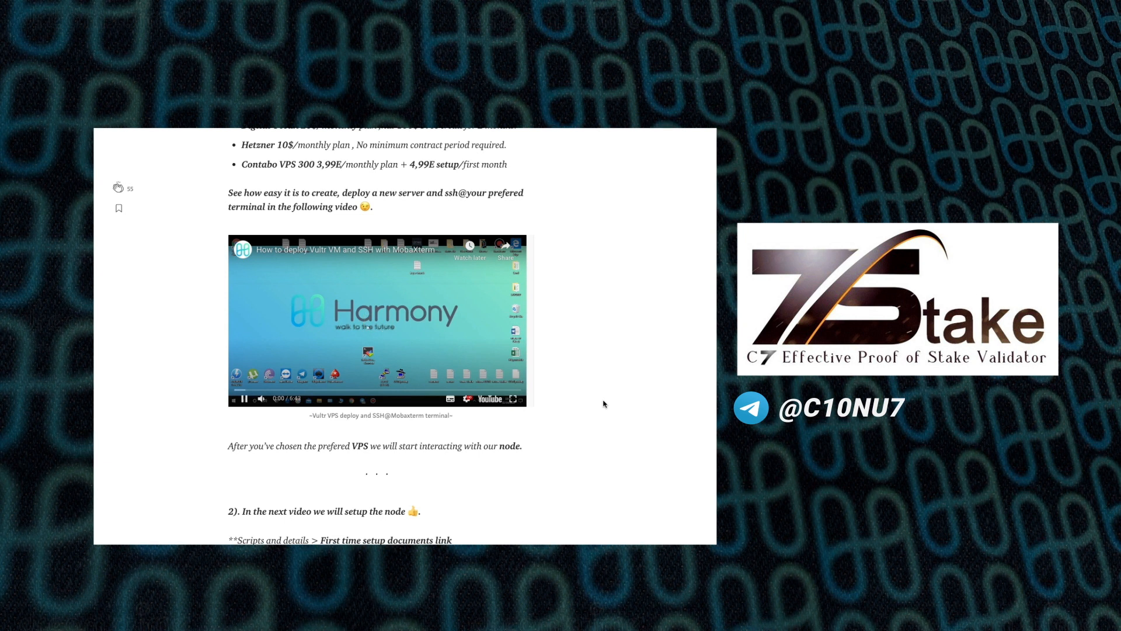
pyautogui.click(243, 400)
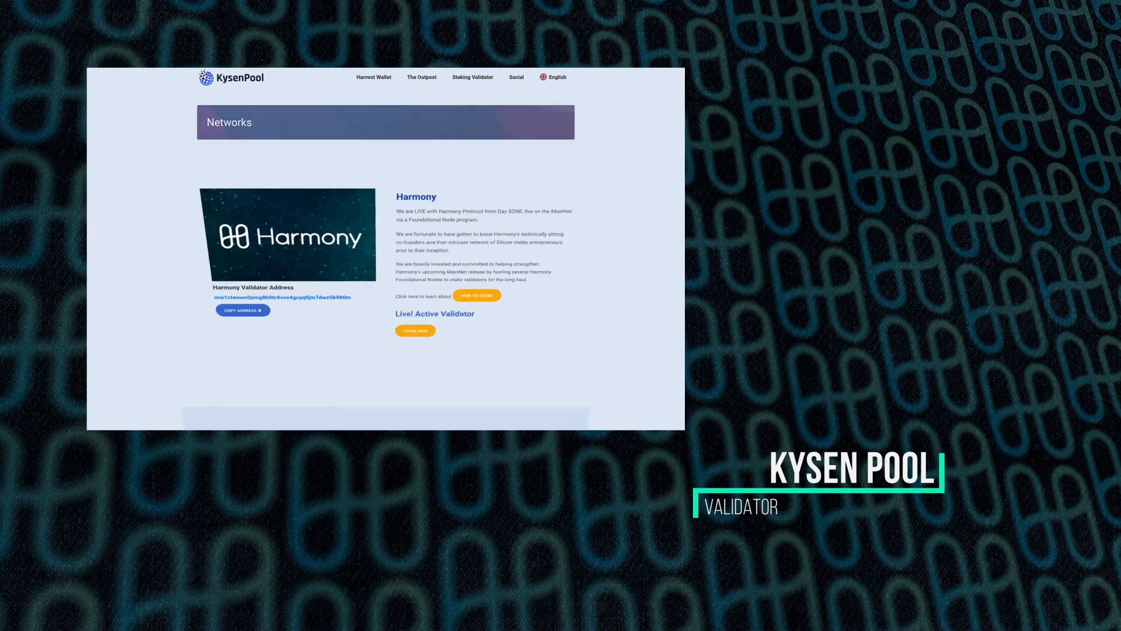
# Step: Browse down the KysenPool page to the Harmony delegation guide article grid
pyautogui.scroll(-3)
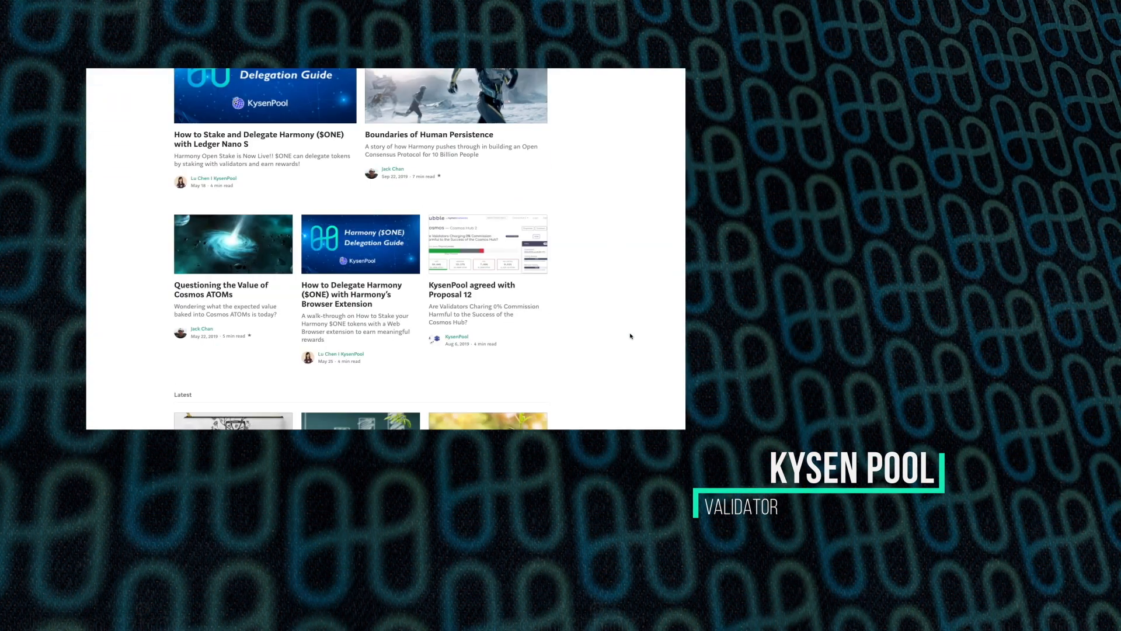
pyautogui.scroll(-3)
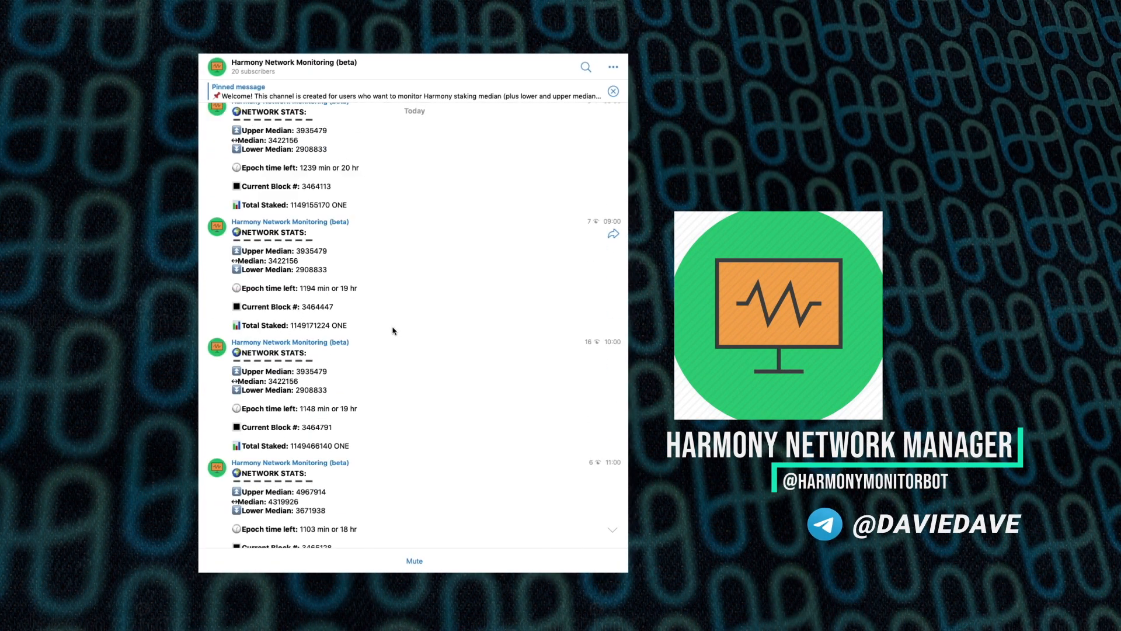
pyautogui.scroll(-3)
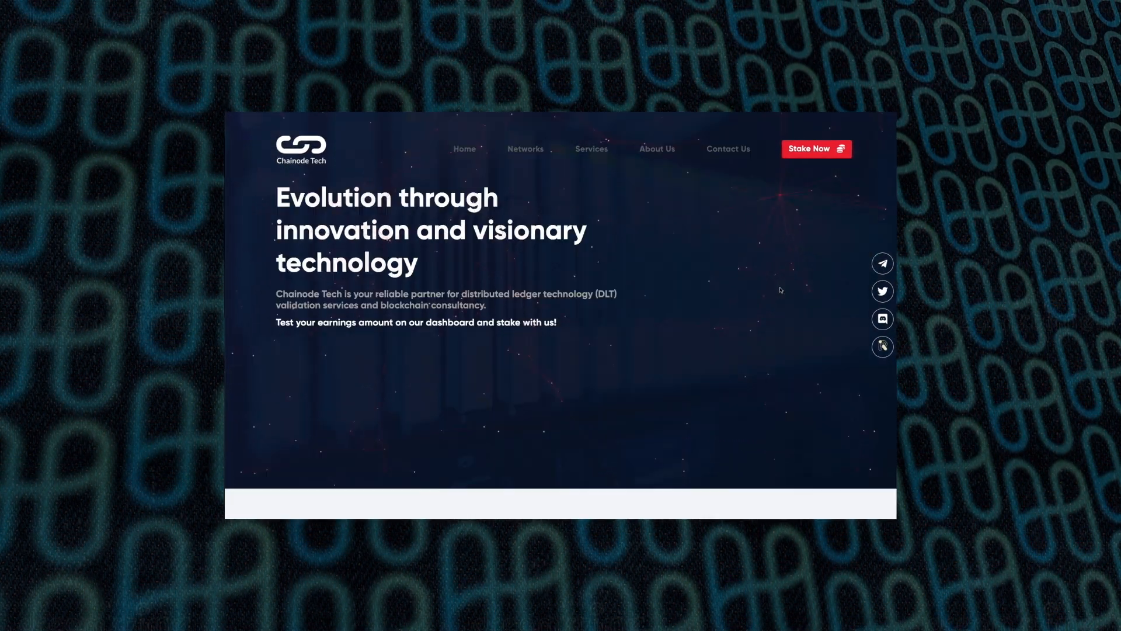
pyautogui.click(525, 149)
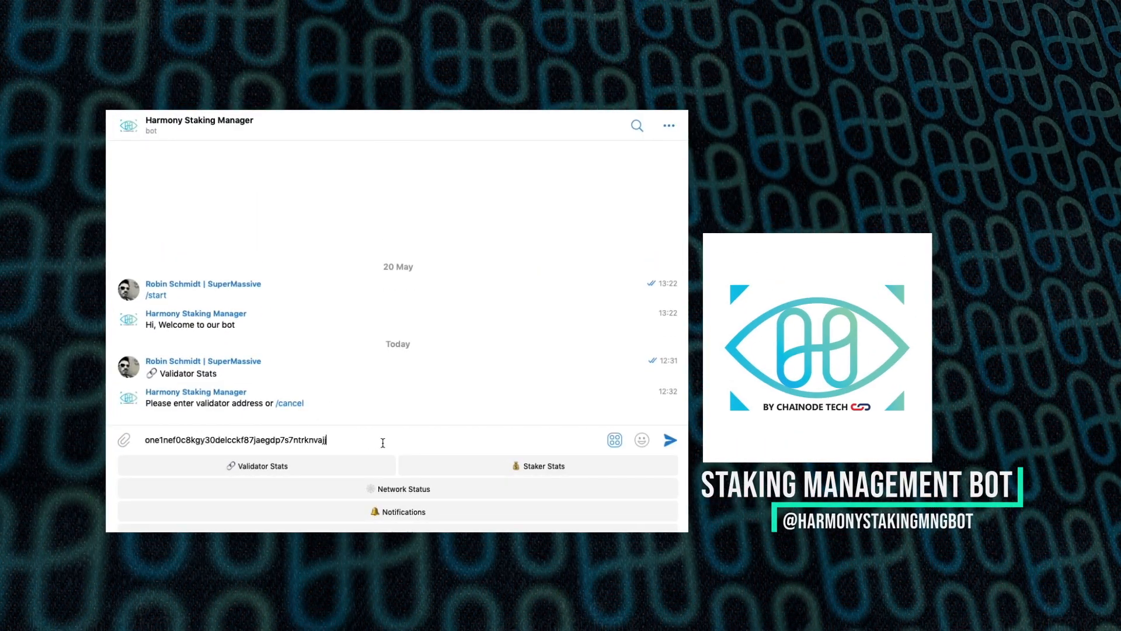
# Step: Send the validator address and request validator stats and watched validators from the bot
pyautogui.click(668, 440)
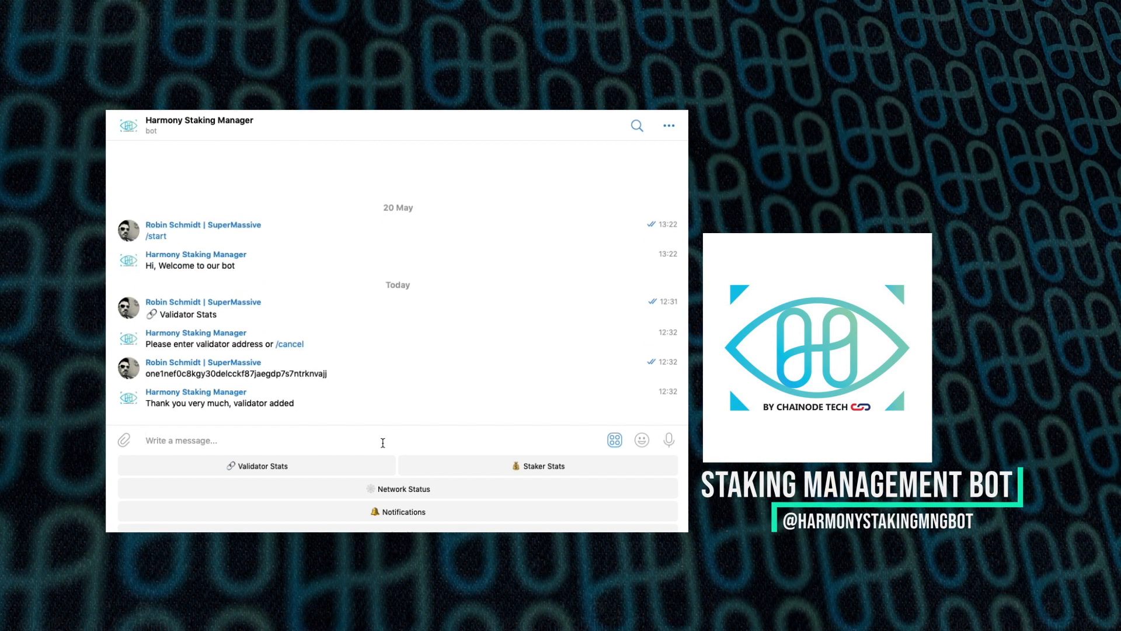
pyautogui.click(260, 465)
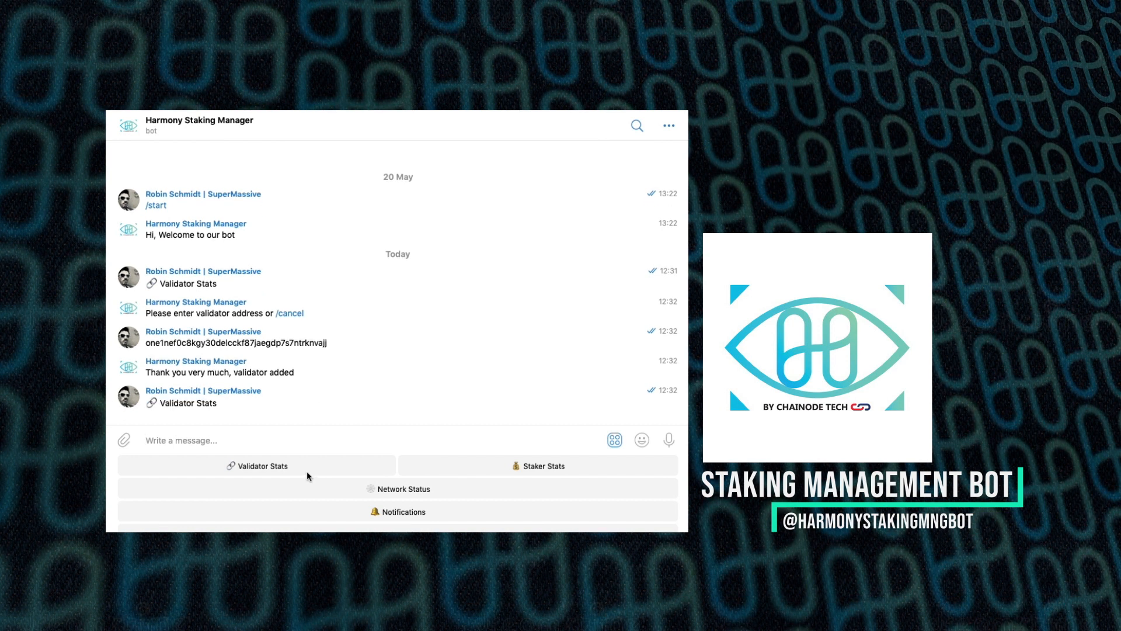
pyautogui.click(262, 466)
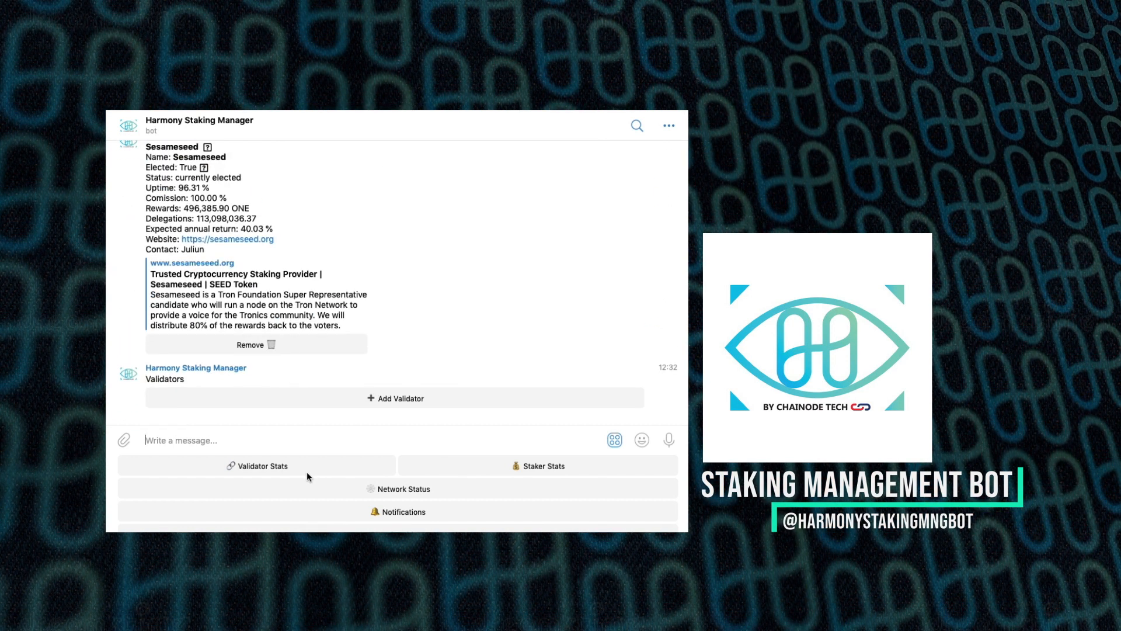
# Step: Request staker stats and the mainnet network status of every shard
pyautogui.click(403, 488)
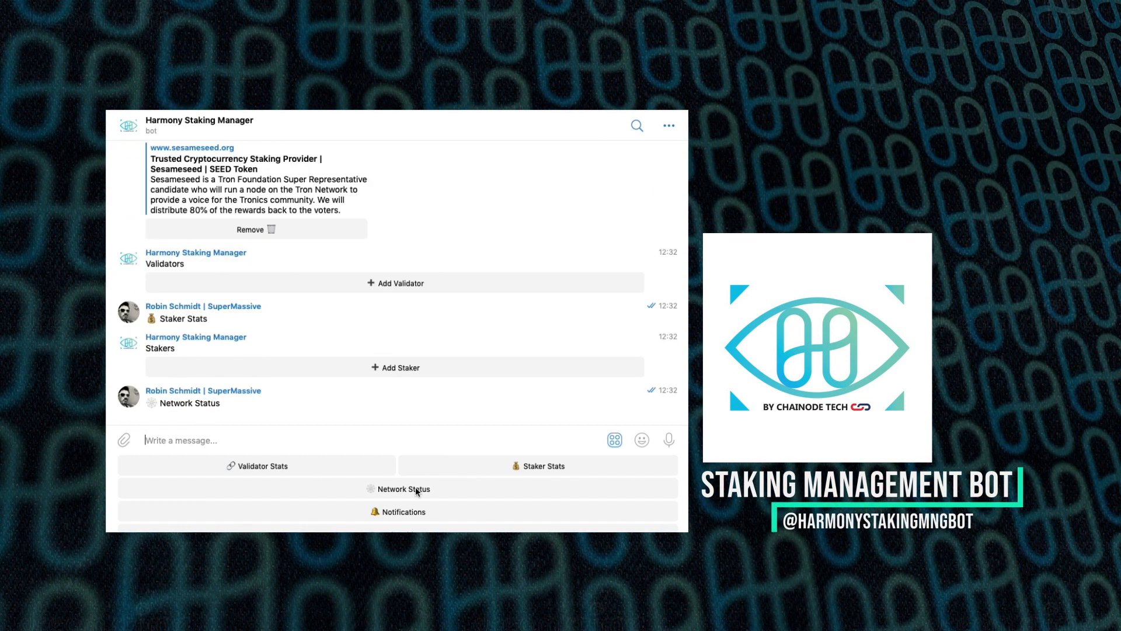
pyautogui.click(398, 490)
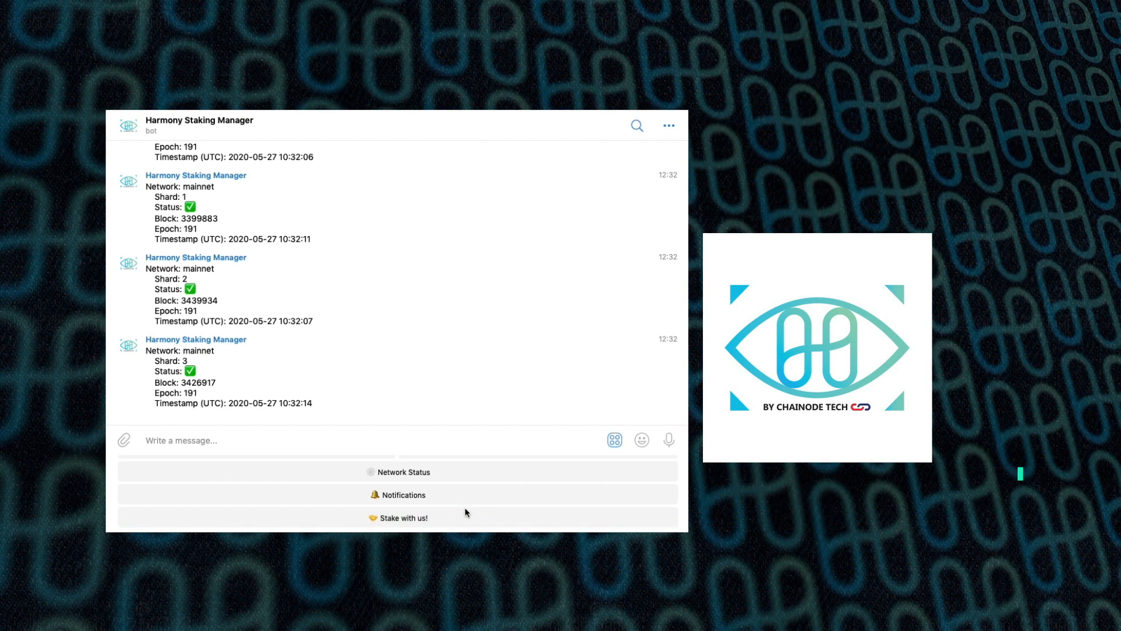
pyautogui.click(399, 518)
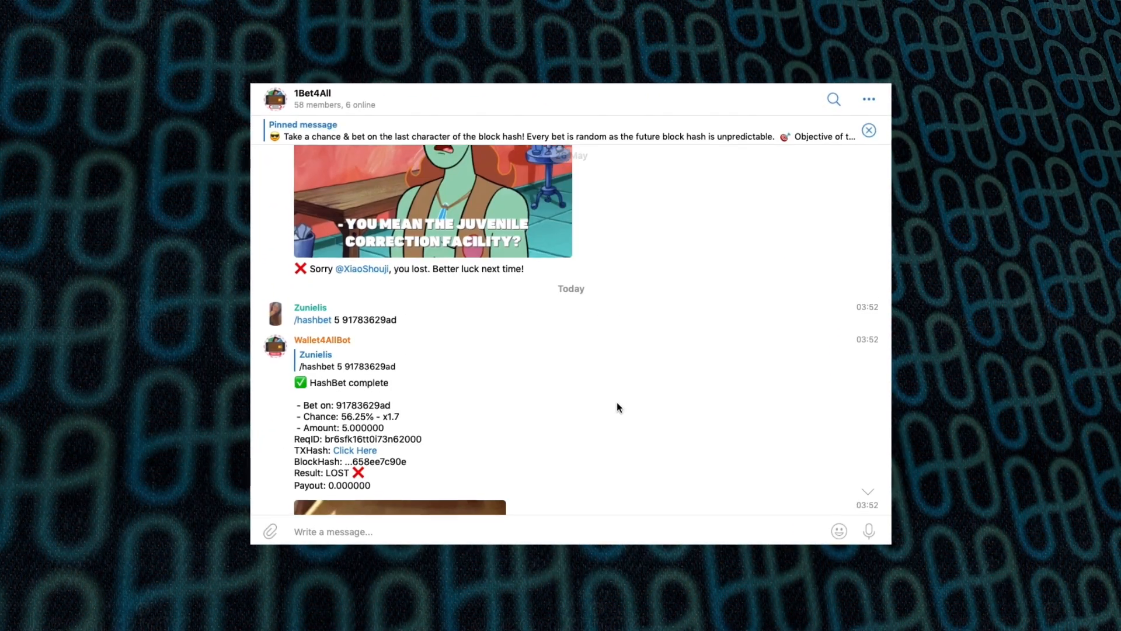
pyautogui.scroll(-3)
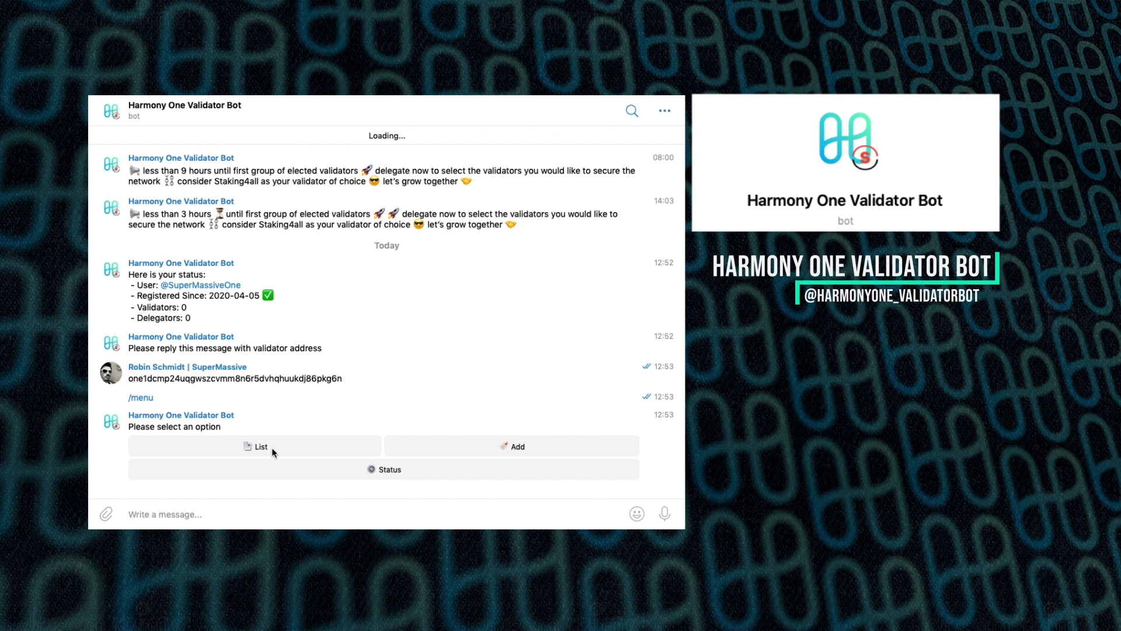
# Step: List the validators registered with the Harmony One Validator Bot
pyautogui.click(390, 470)
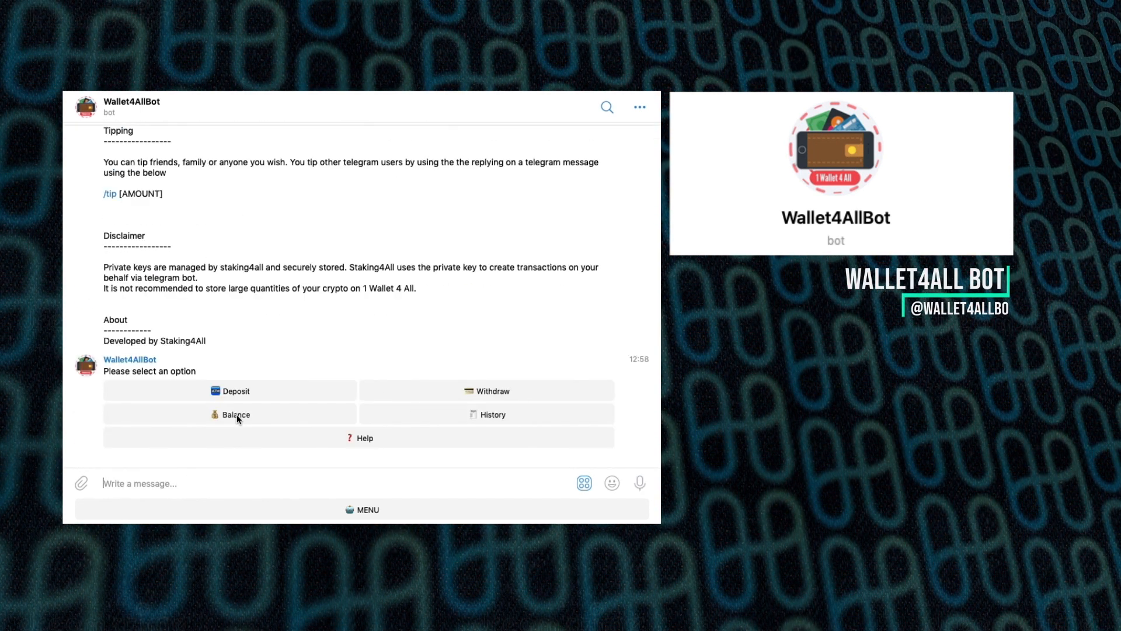
# Step: Request the Wallet4AllBot balance, reported as 50 ONE
pyautogui.click(234, 414)
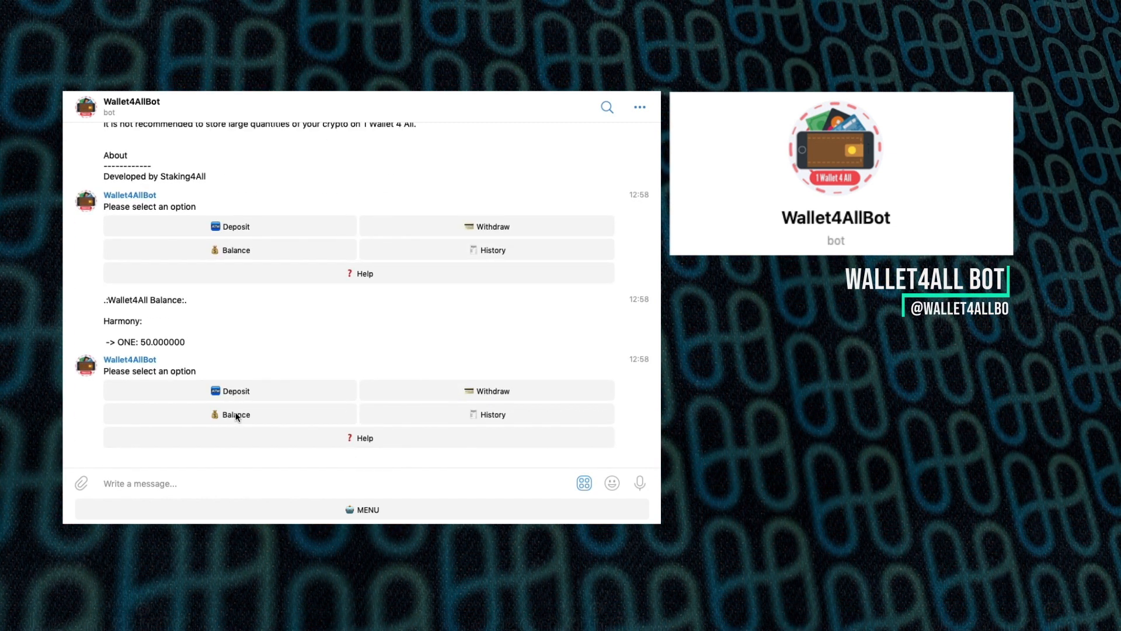
pyautogui.click(235, 390)
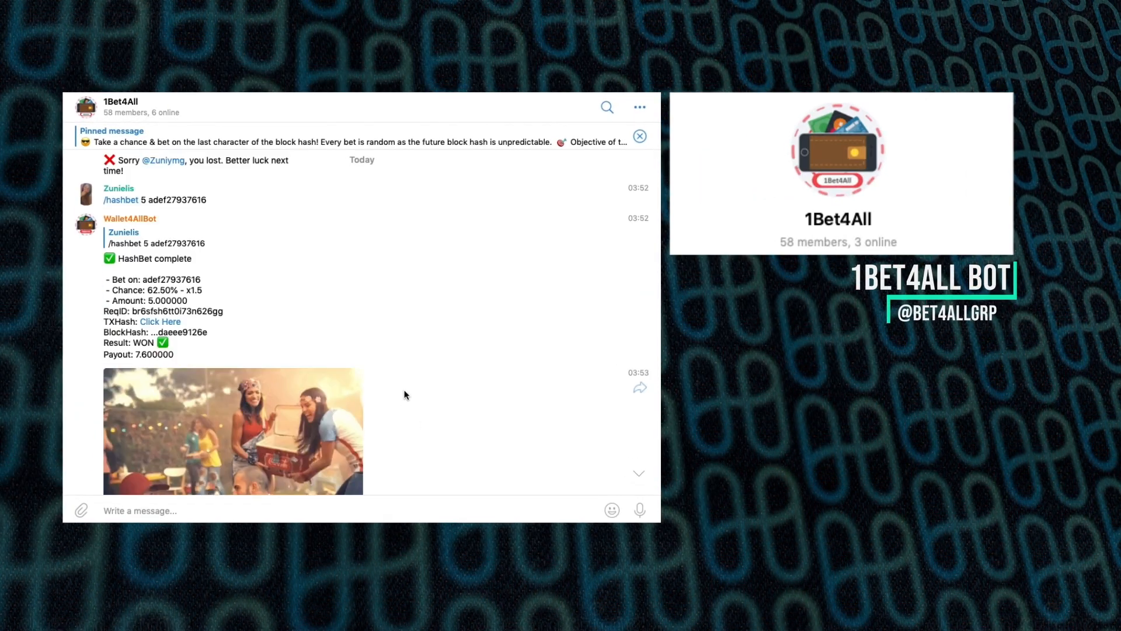
pyautogui.scroll(-3)
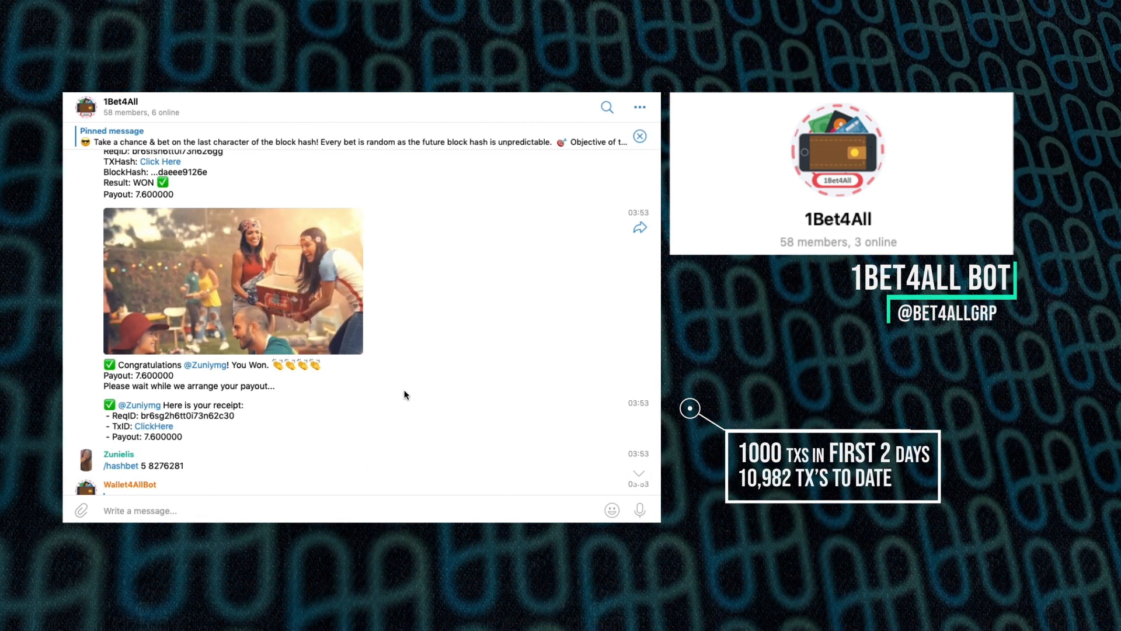
pyautogui.scroll(-3)
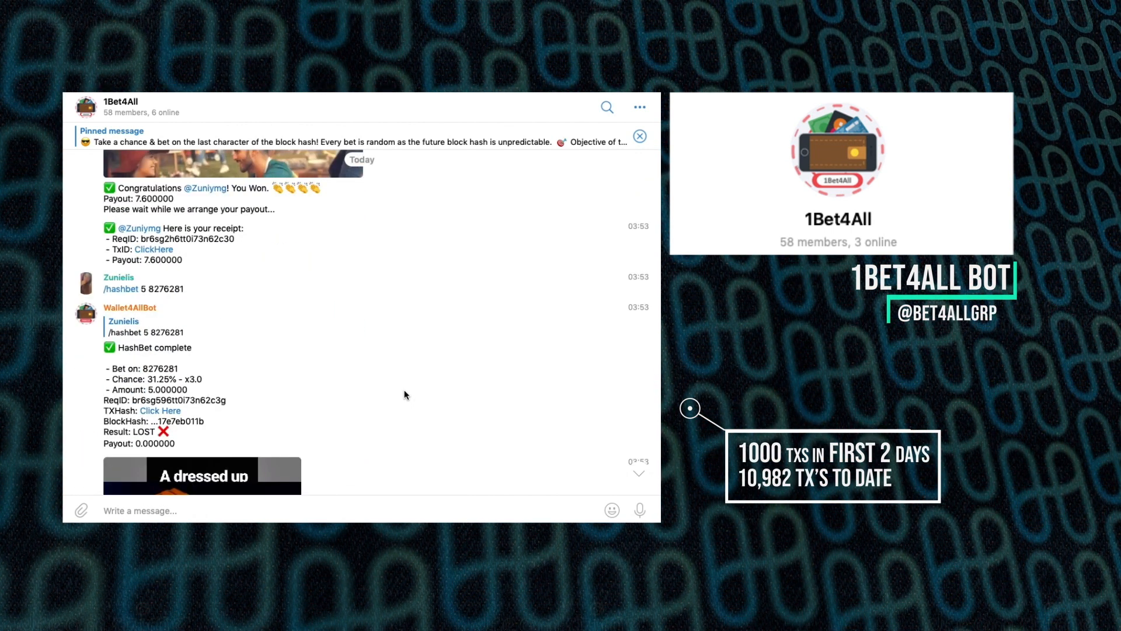
pyautogui.scroll(-3)
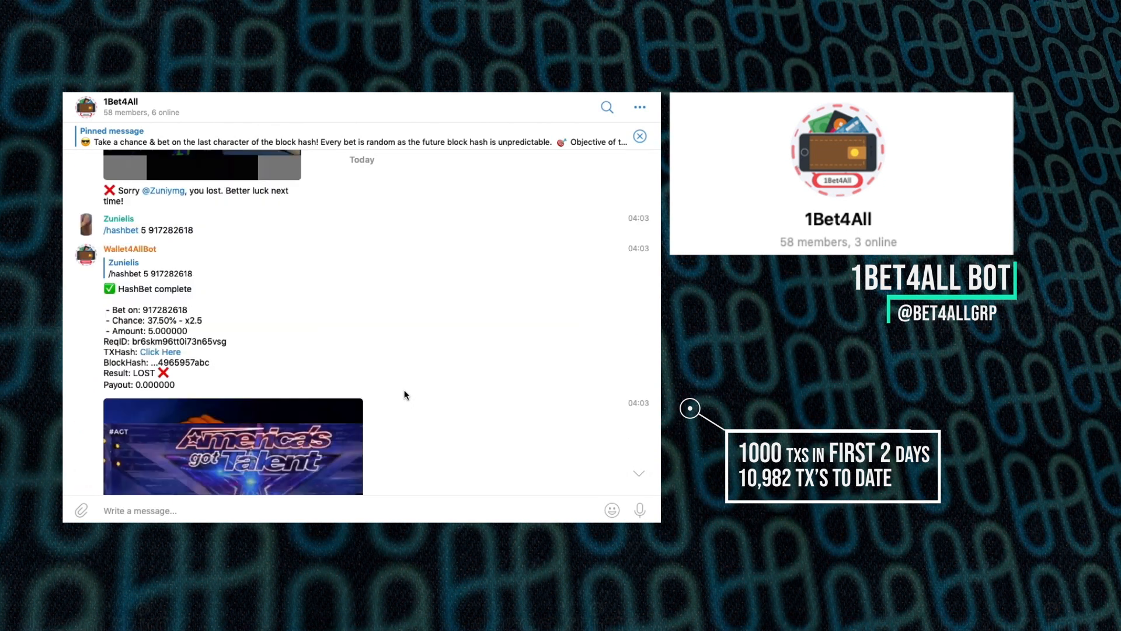
pyautogui.scroll(-3)
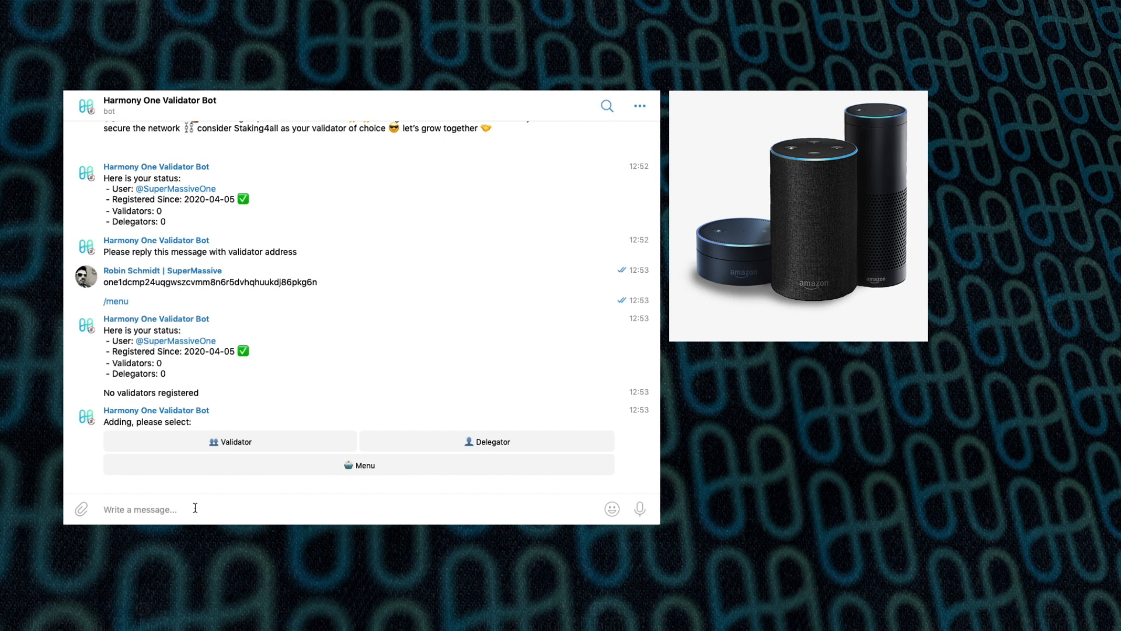
pyautogui.click(487, 442)
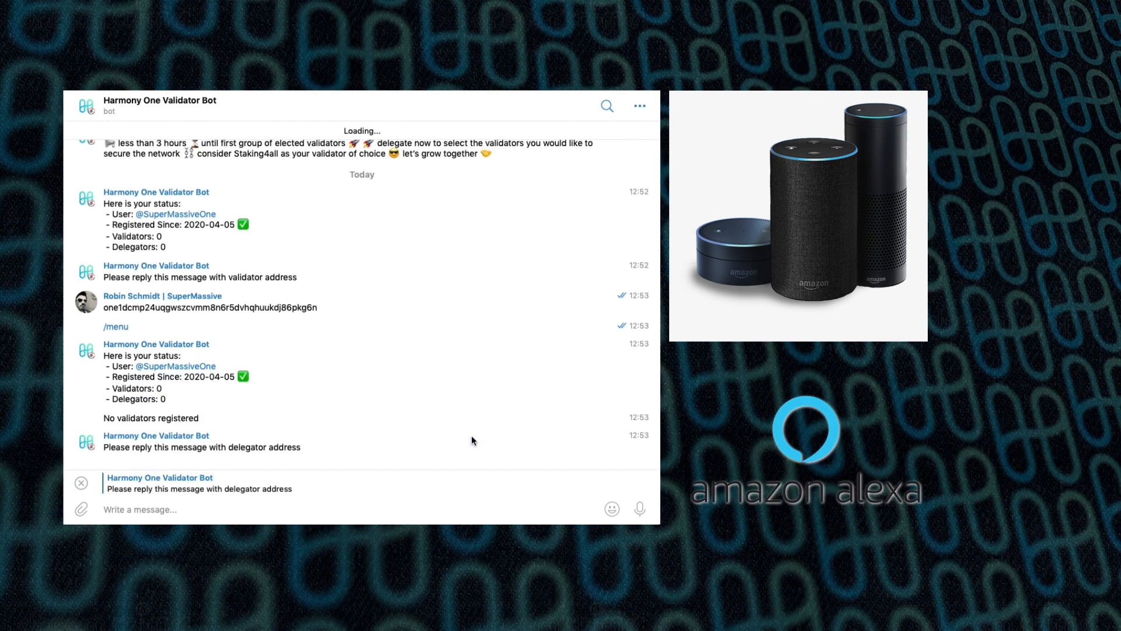
pyautogui.write('one1dcmp24uqgwszcvmm8n6r5dvhqhuukdj86pkg6n')
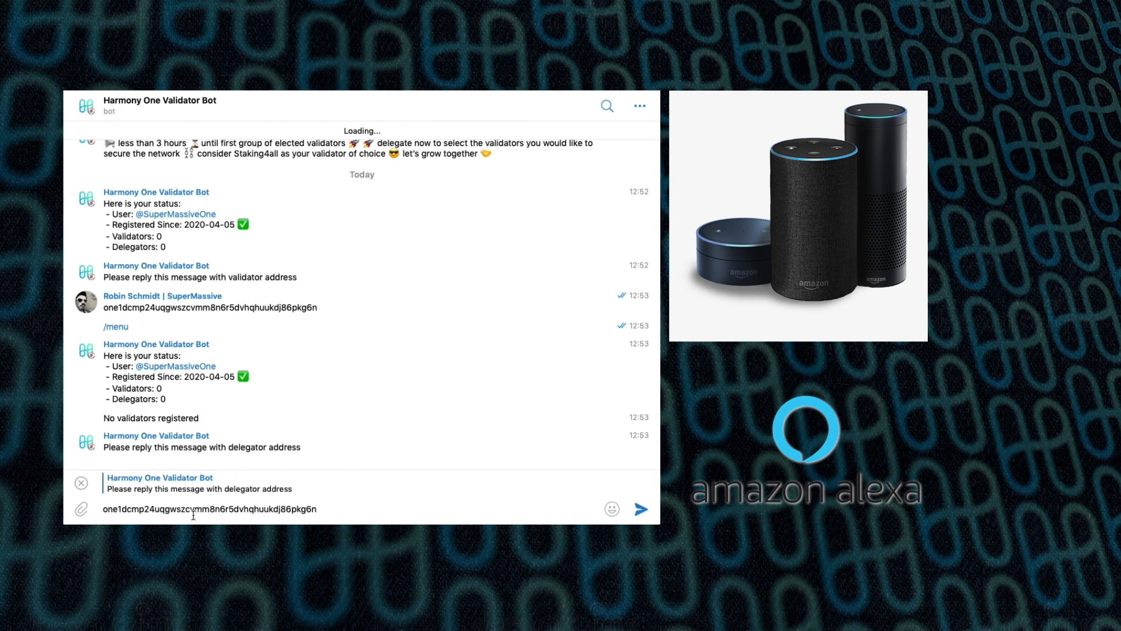
pyautogui.click(639, 508)
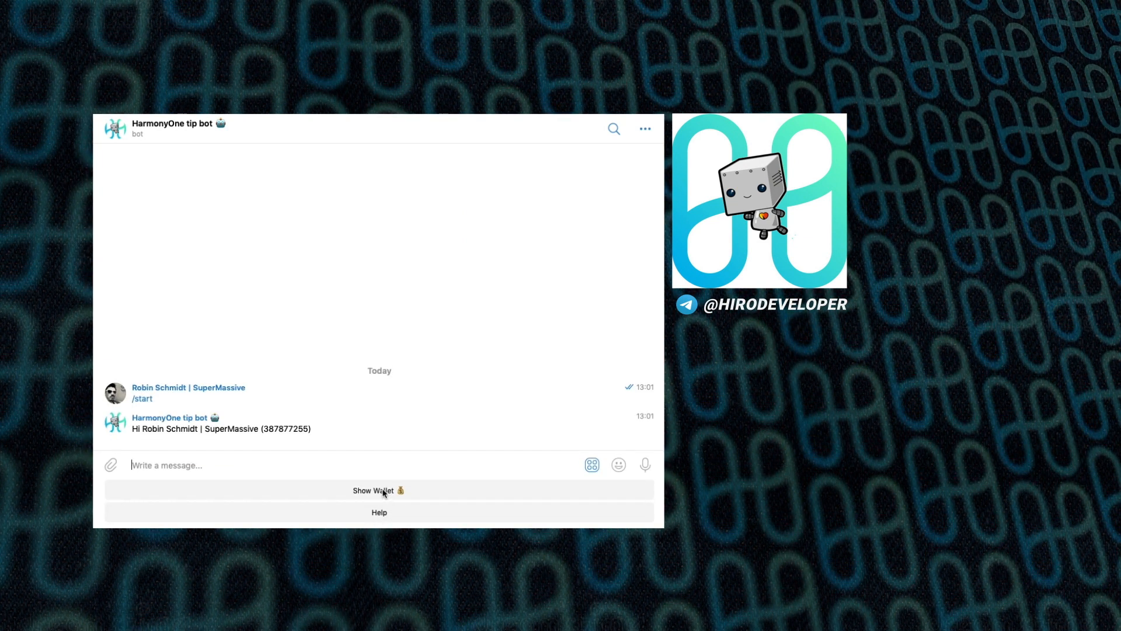
# Step: Show the tip bot wallet, reveal the paid wallet's private key and check its balance
pyautogui.click(379, 489)
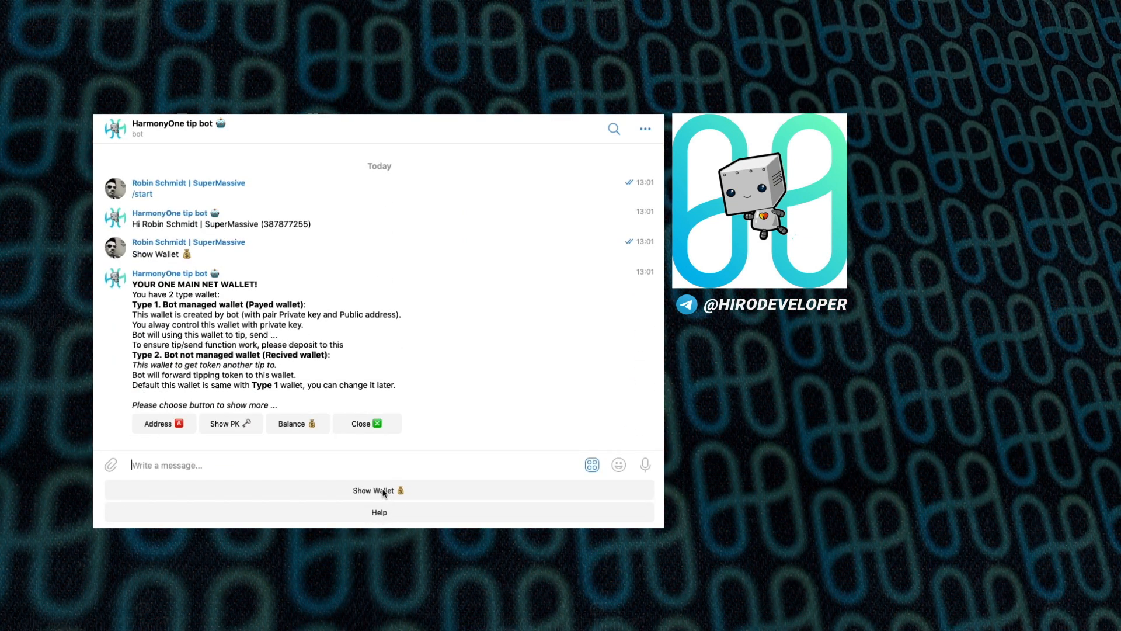
pyautogui.click(230, 423)
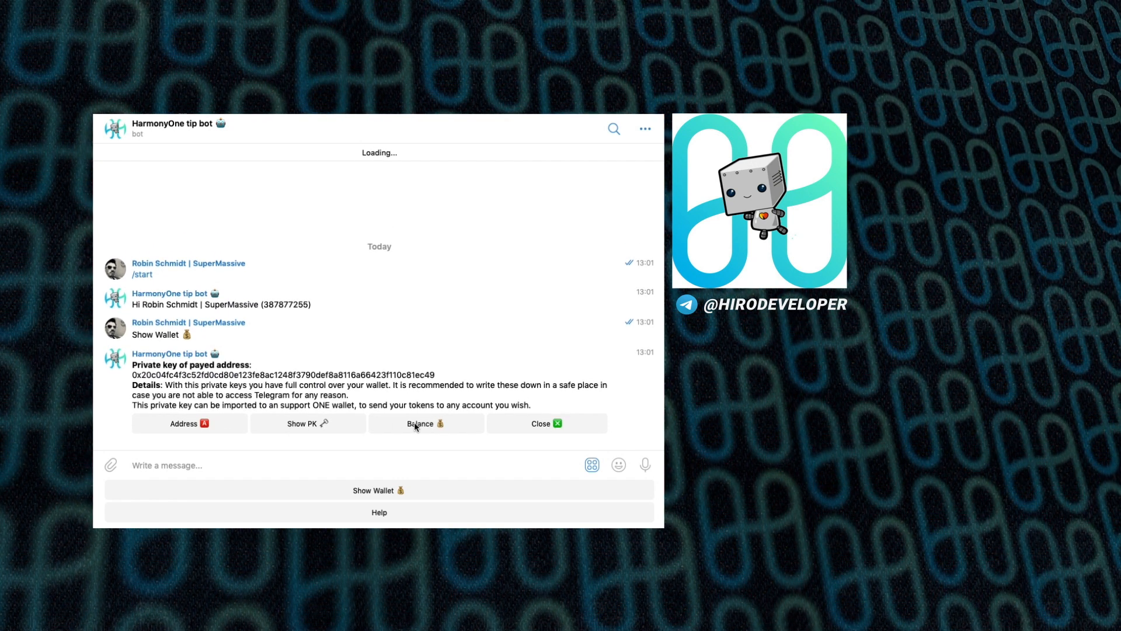
pyautogui.click(425, 422)
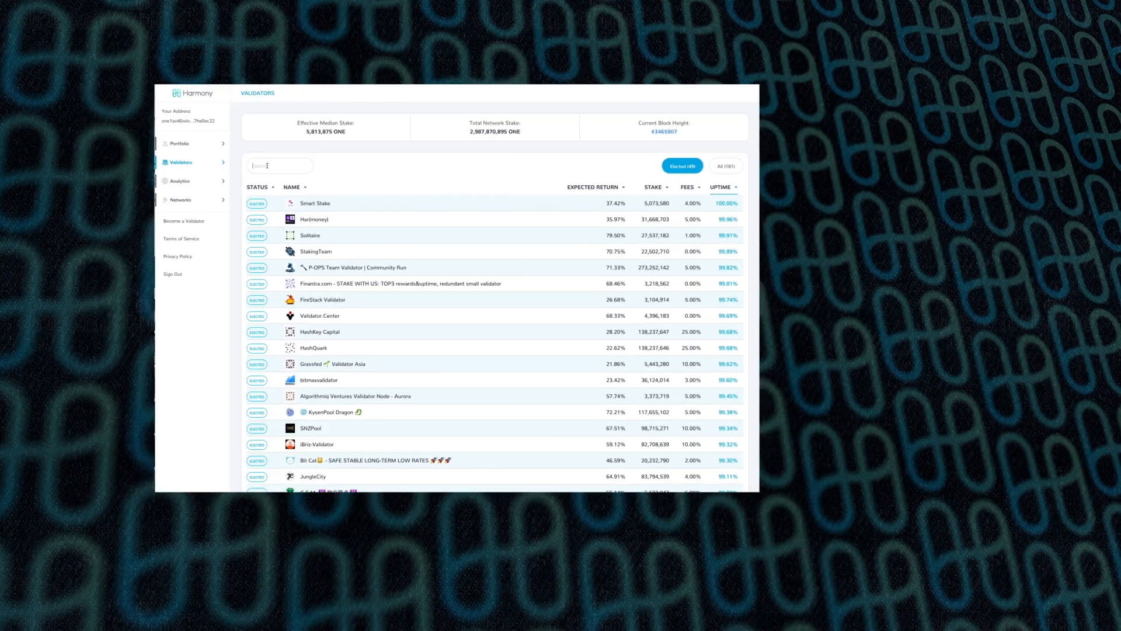
# Step: Search the elected validators table for 'sesame' to find Sesameseed
pyautogui.write('sesame')
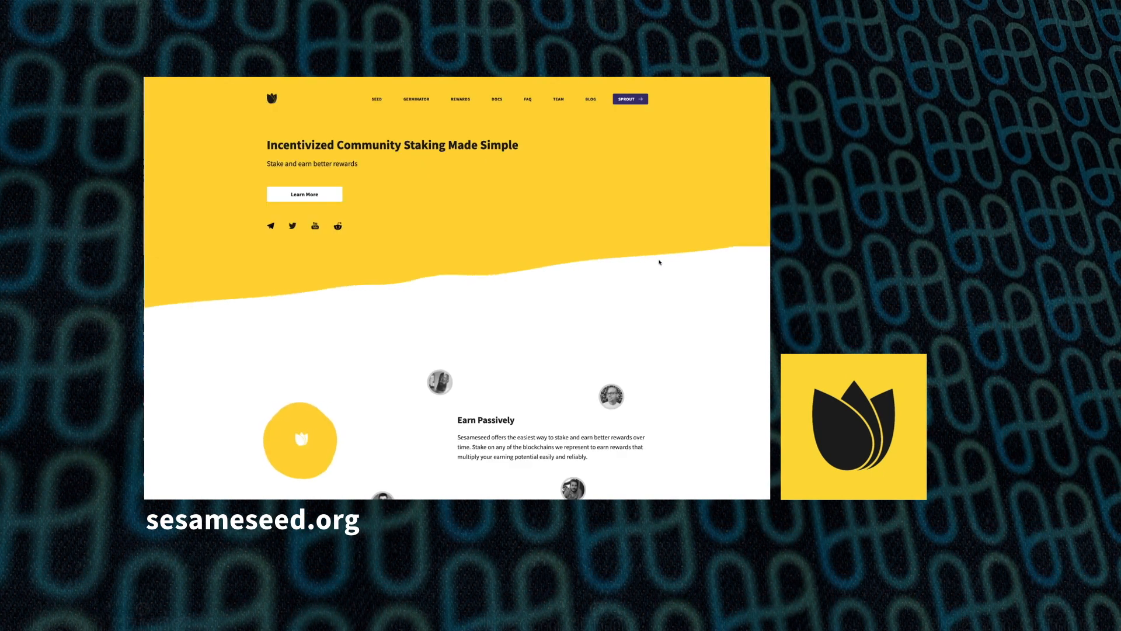
pyautogui.scroll(-3)
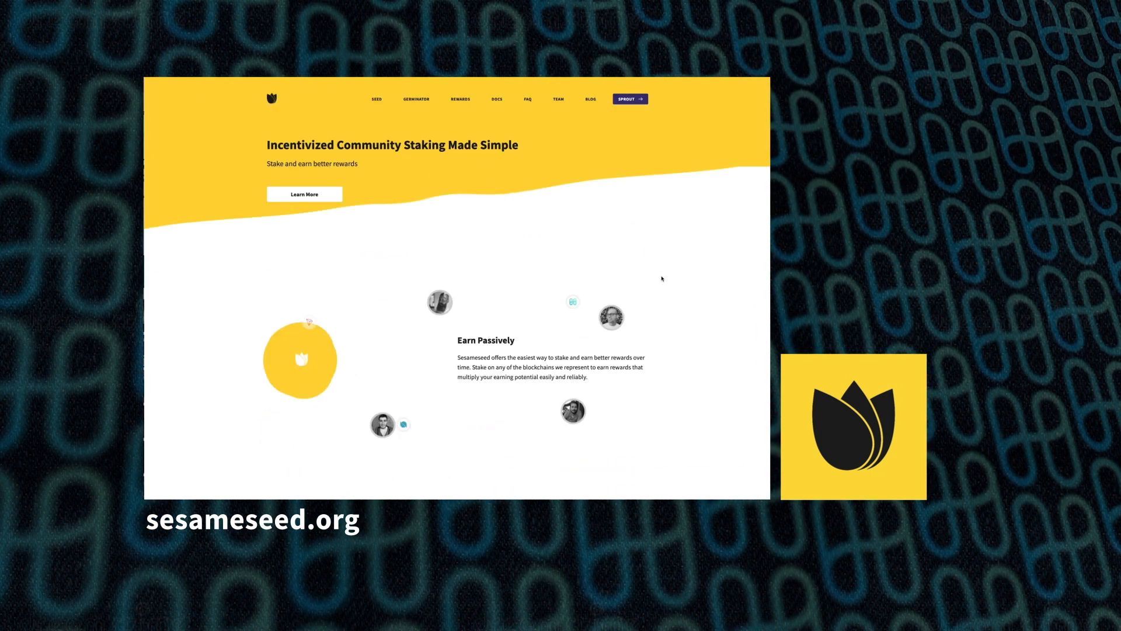
pyautogui.scroll(-3)
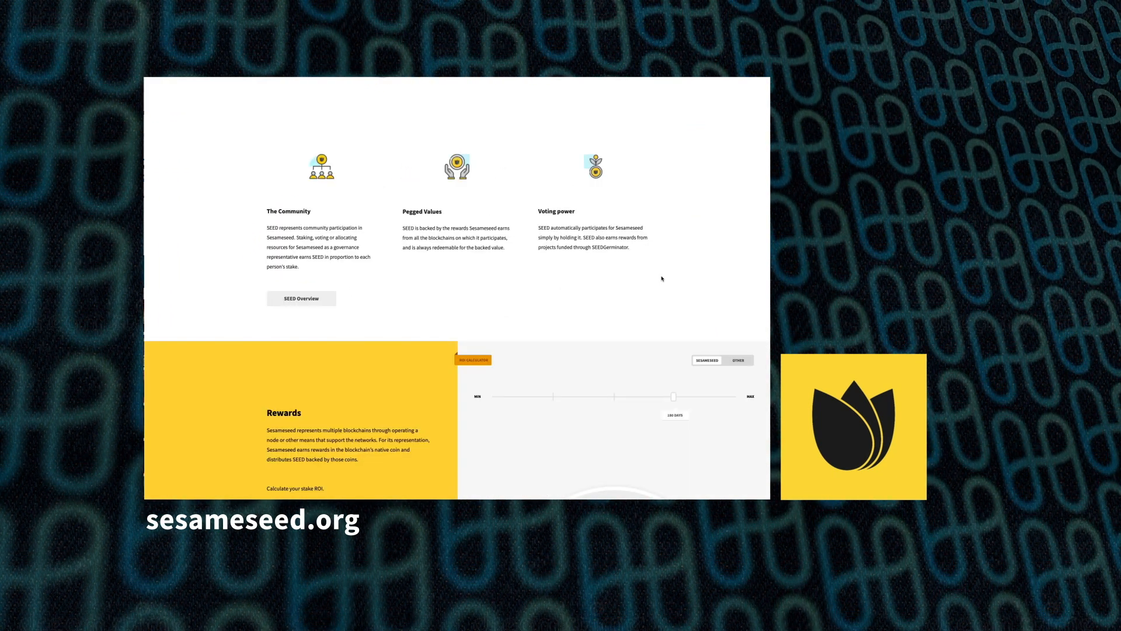
pyautogui.scroll(-3)
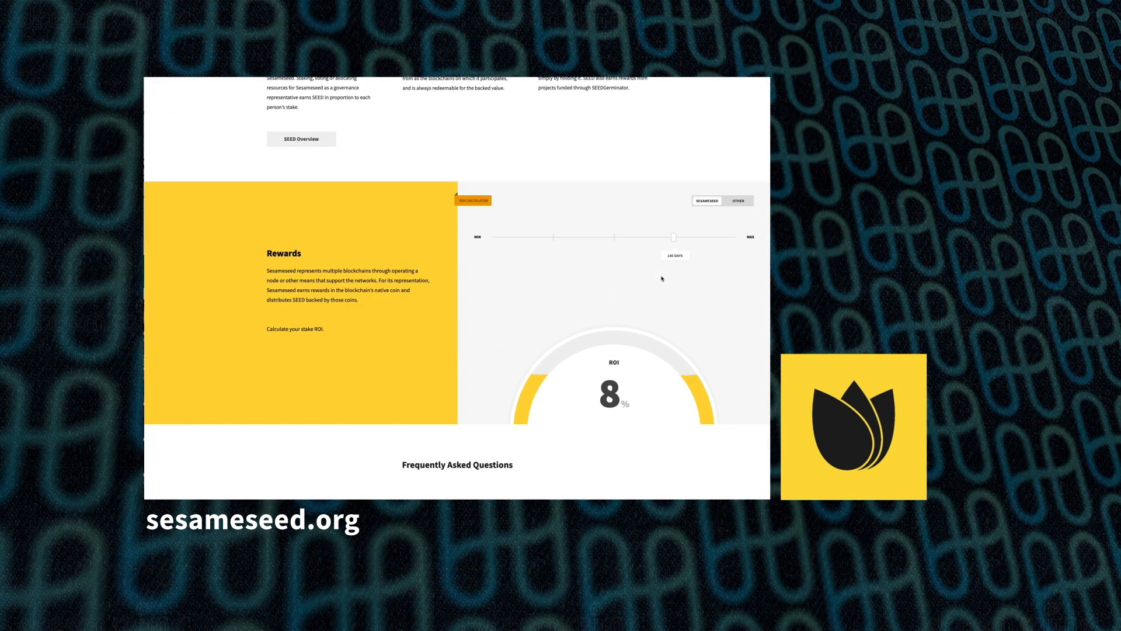
pyautogui.scroll(-3)
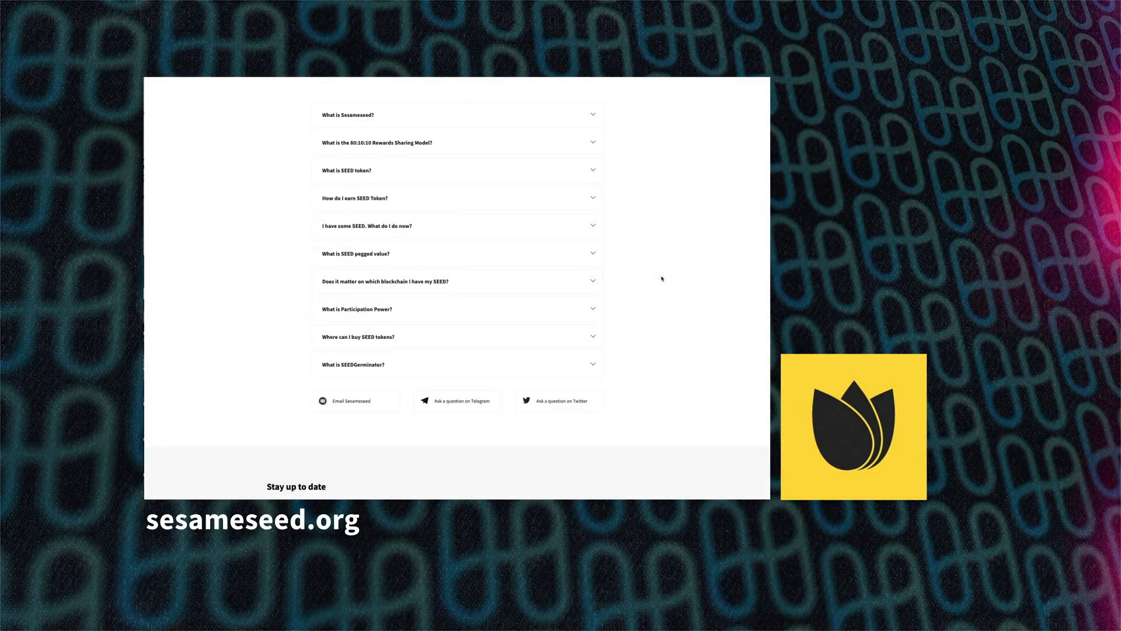